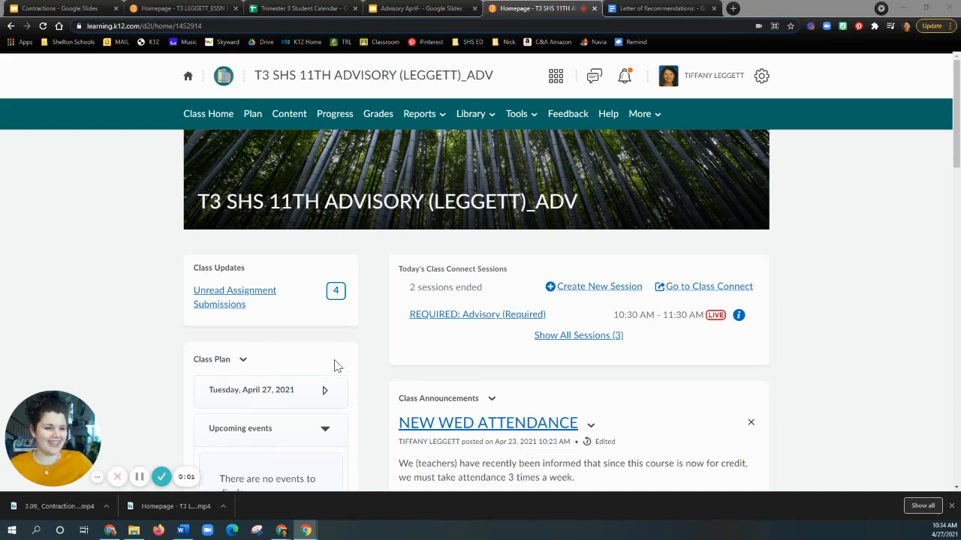
Review the Registration module's videos, course catalog, academy info and sign-up sheet
scroll("down", 3)
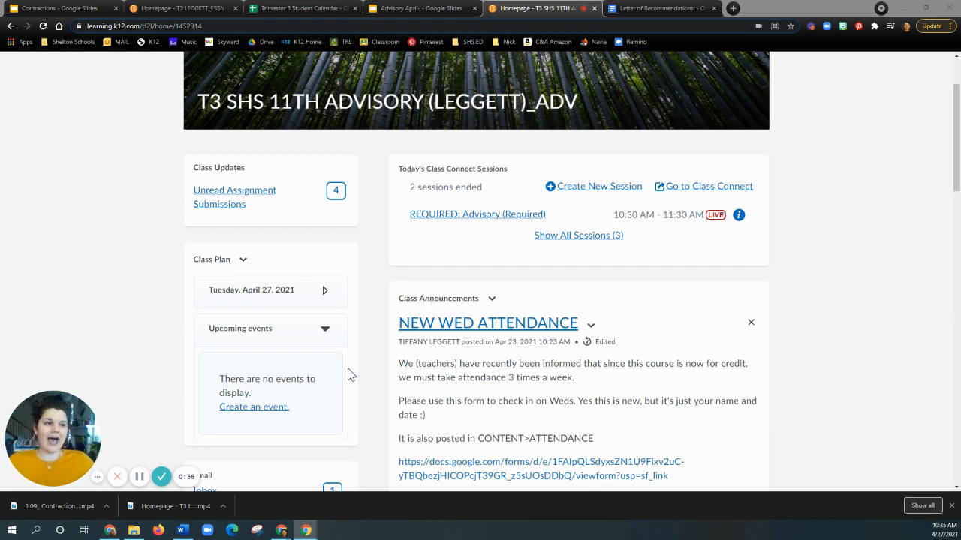
mouse_move(528, 267)
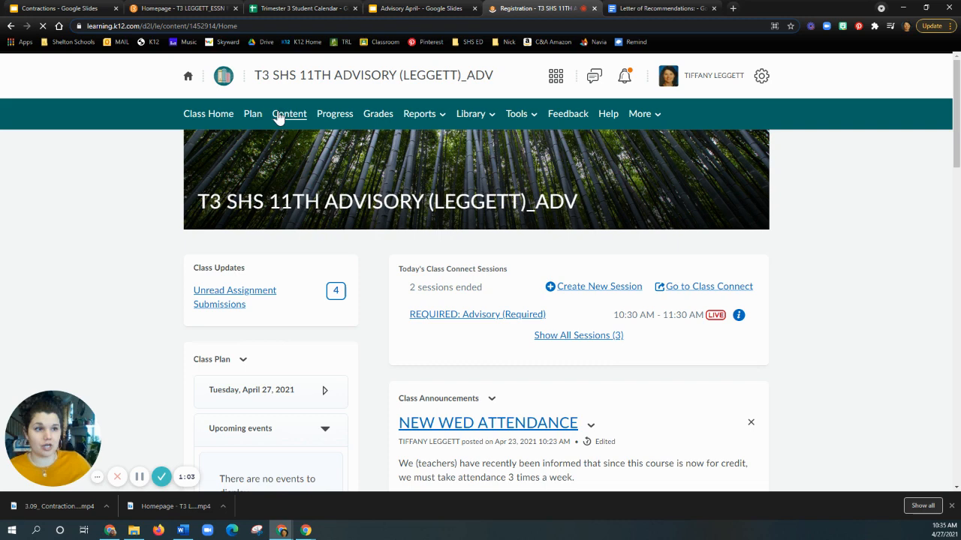
left_click(288, 114)
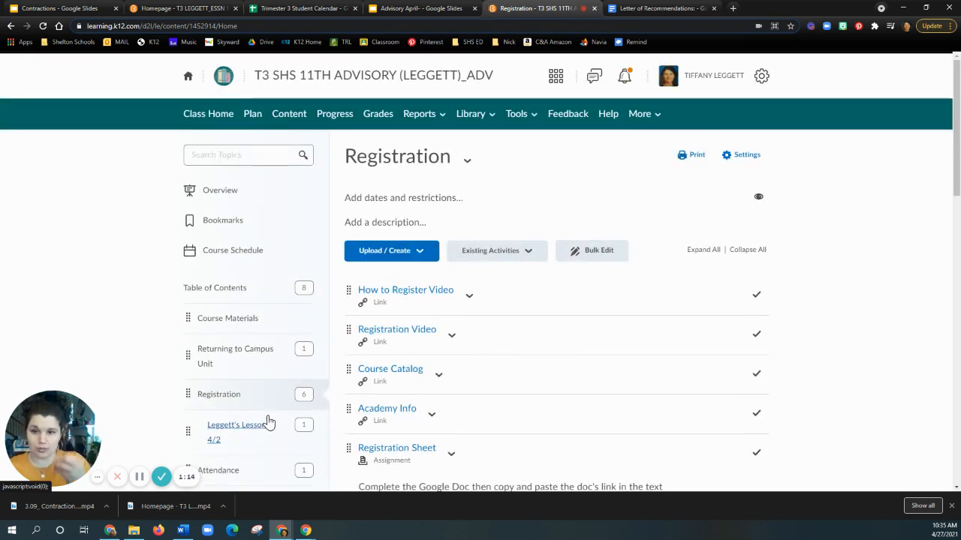
scroll("down", 3)
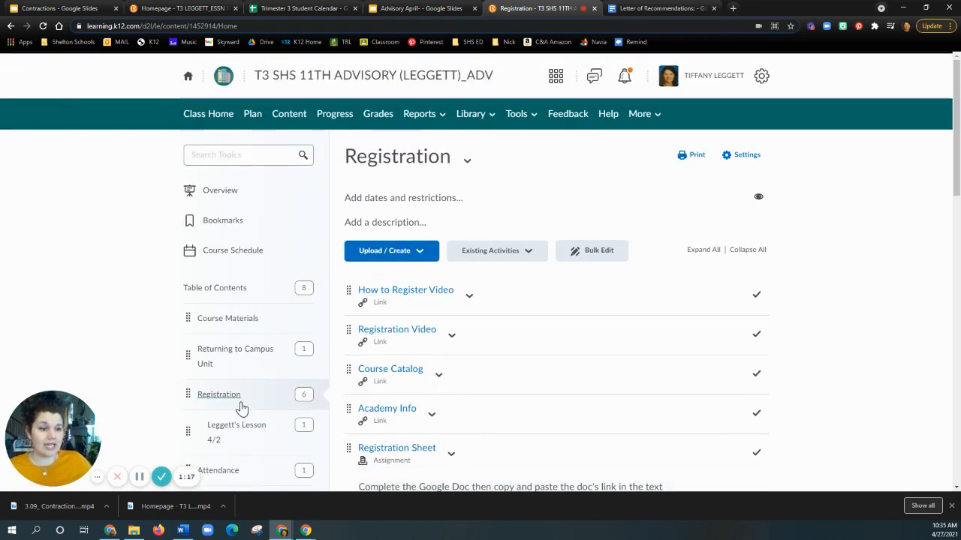
scroll("down", 3)
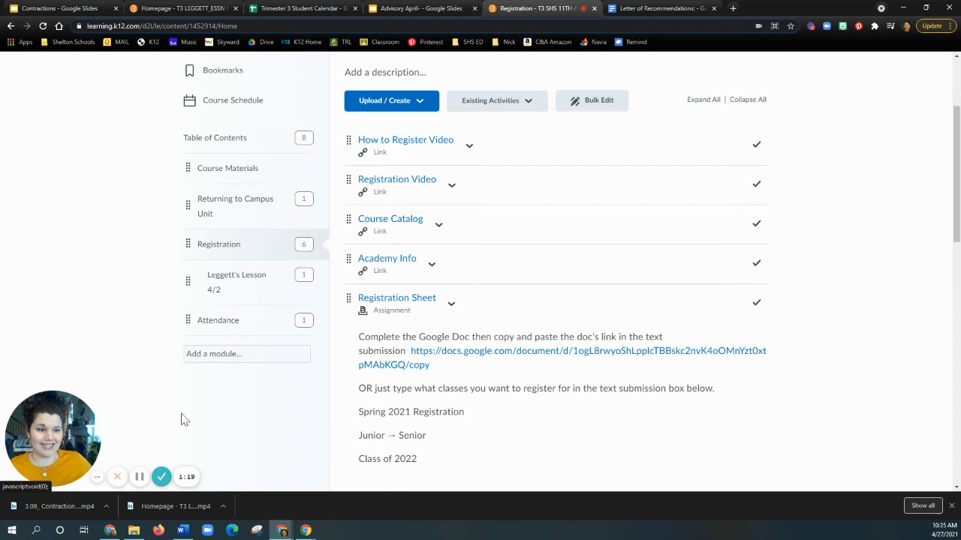
mouse_move(218, 322)
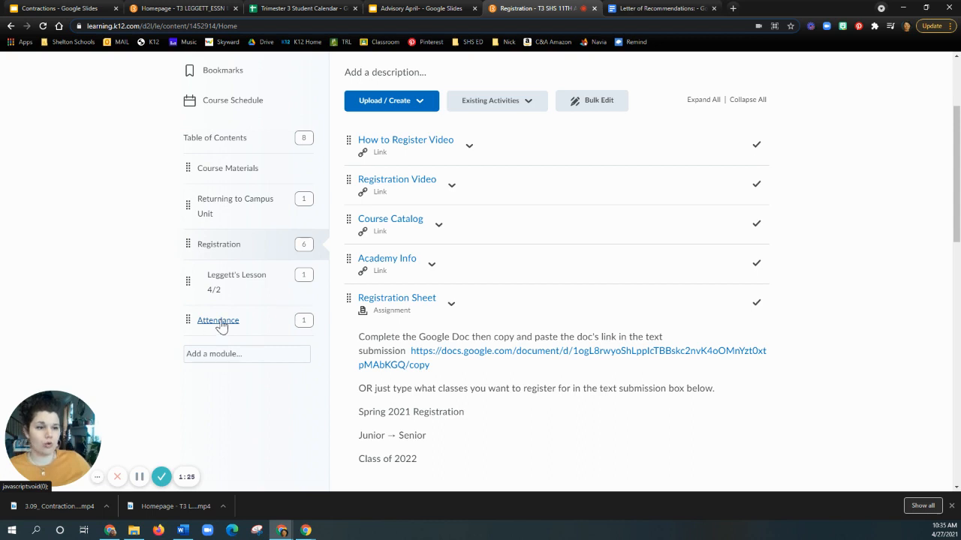
View the Attendance module's Attendance Check-ins form asking for name and date
left_click(218, 322)
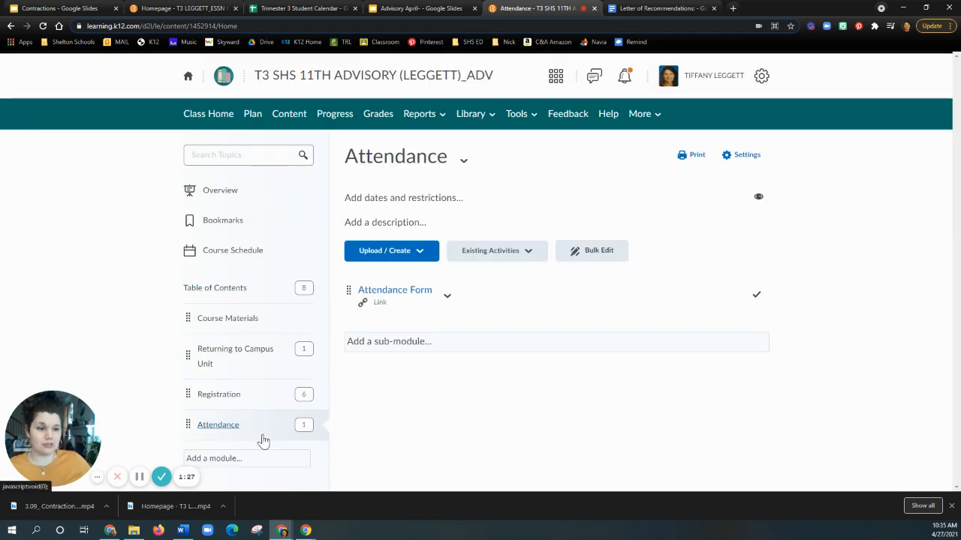
mouse_move(393, 290)
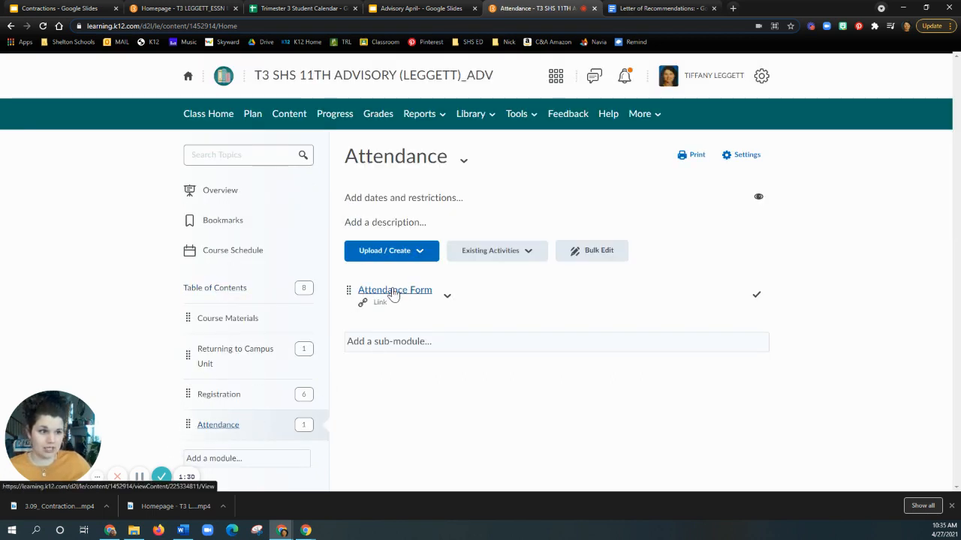
left_click(395, 290)
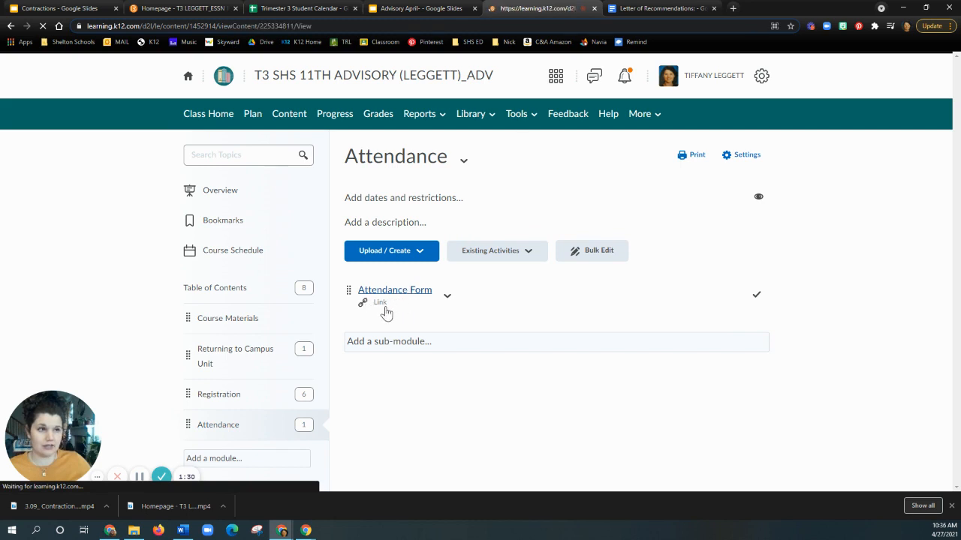
left_click(395, 288)
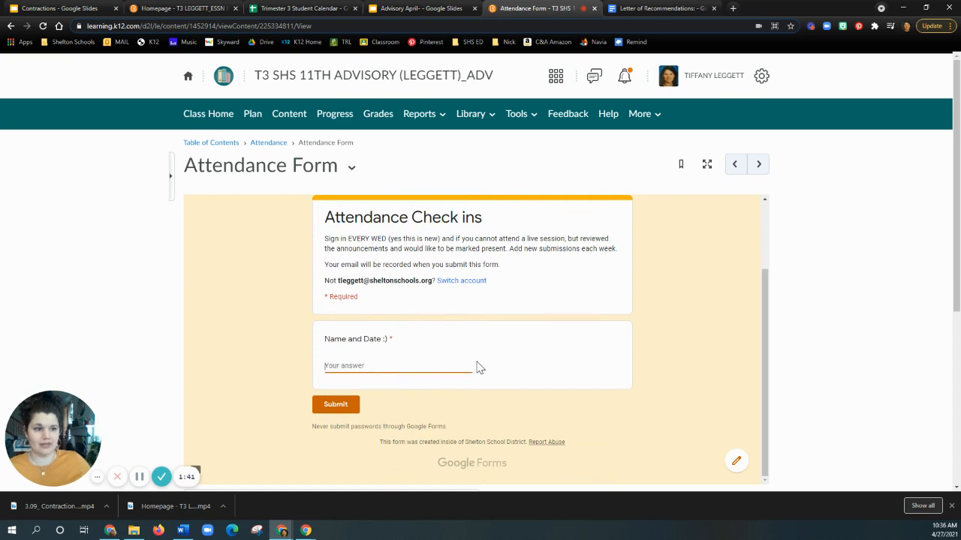
mouse_move(536, 393)
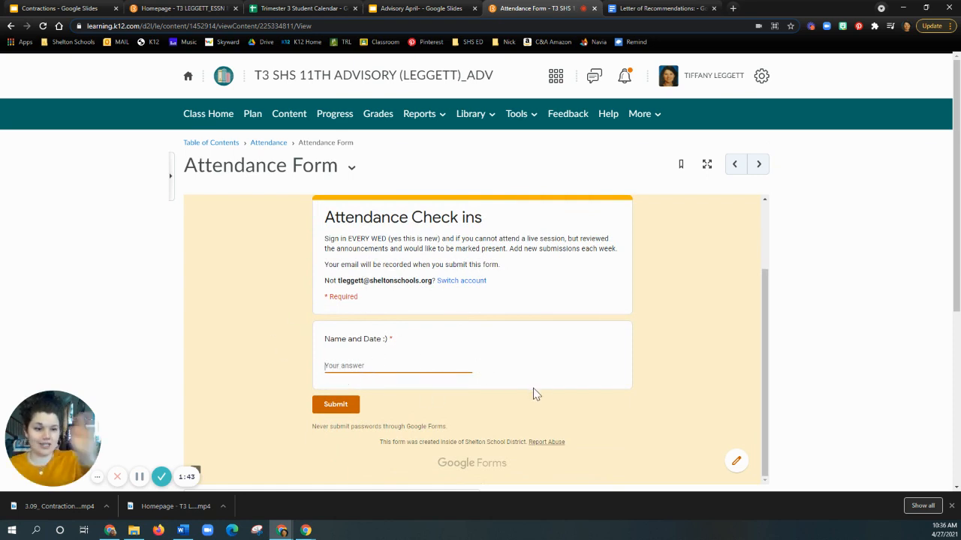
mouse_move(594, 78)
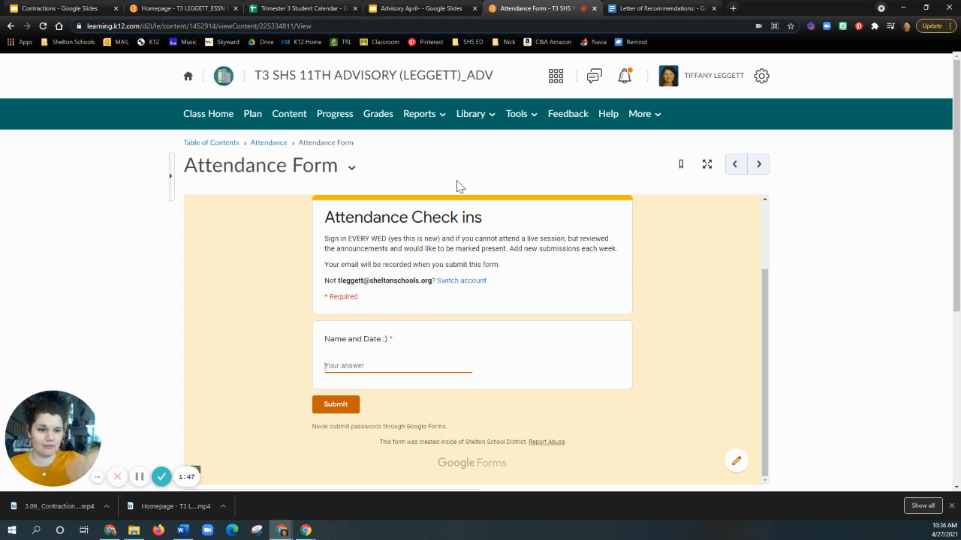
mouse_move(249, 209)
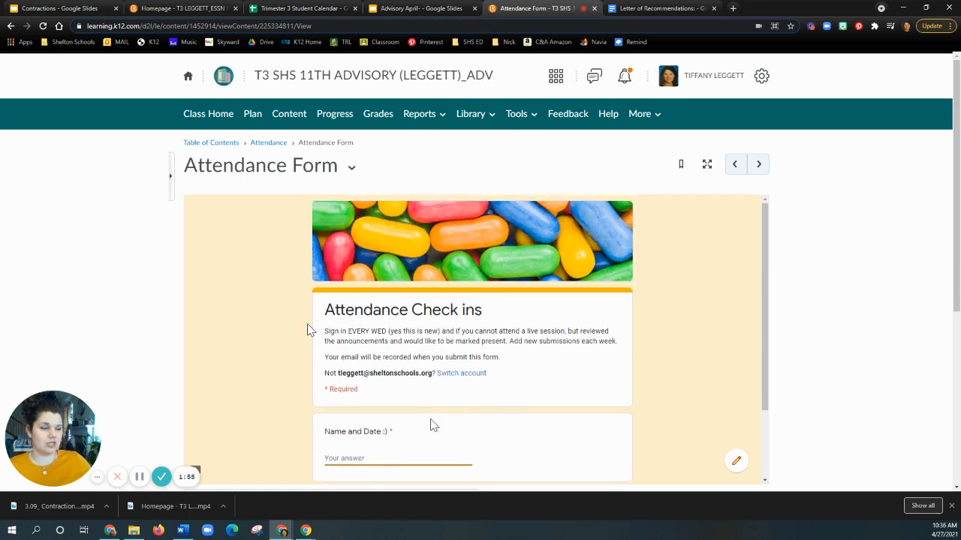
scroll("down", 3)
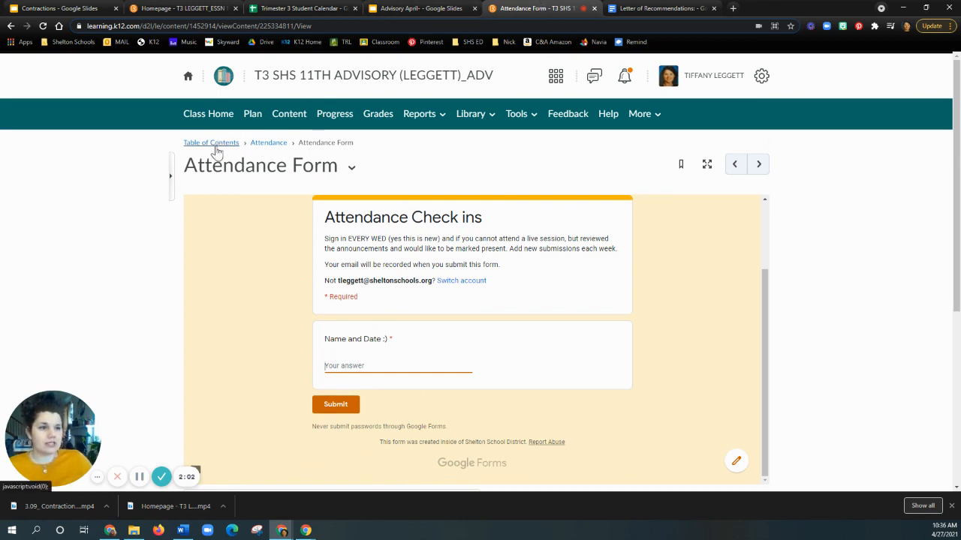
Return to the Table of Contents listing Syllabus, Teacher Contact Information and Academic Integrity
left_click(337, 404)
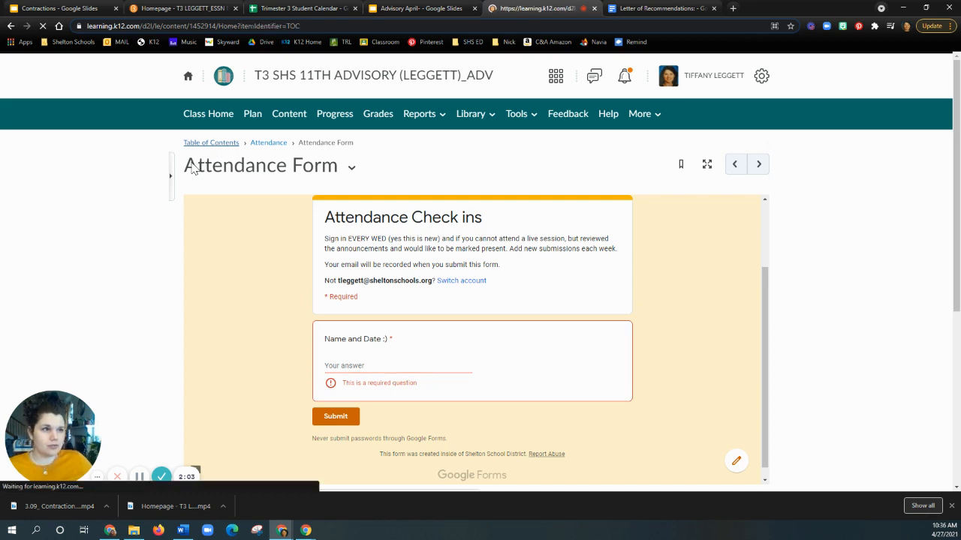
left_click(210, 142)
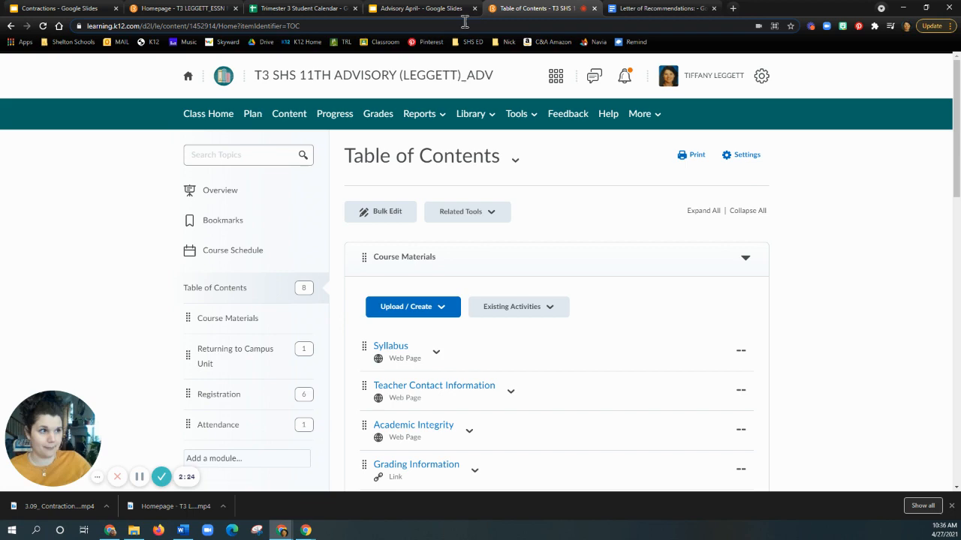
mouse_move(333, 478)
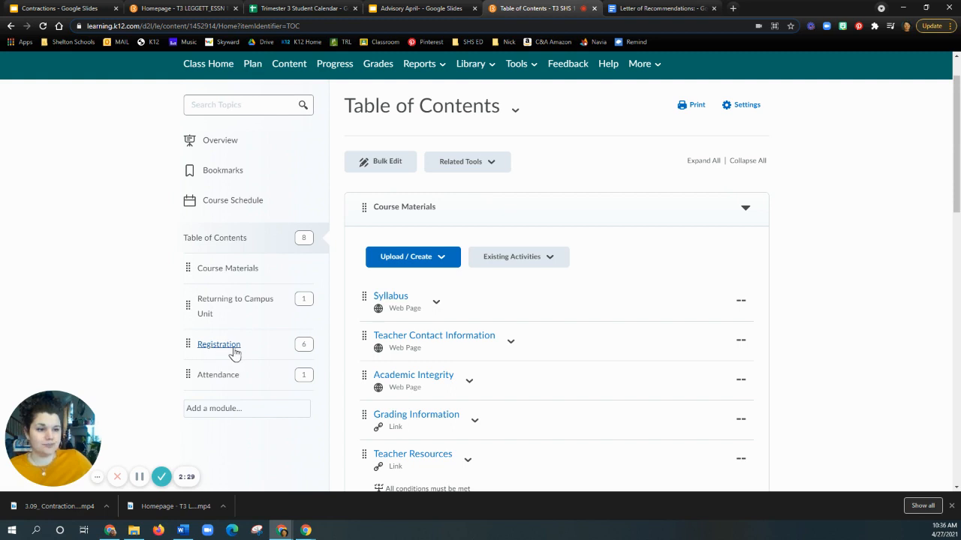
Create a 'Letters of Rec' module, check its Upload/Create options, then move to the Essentials III C homepage
type("L")
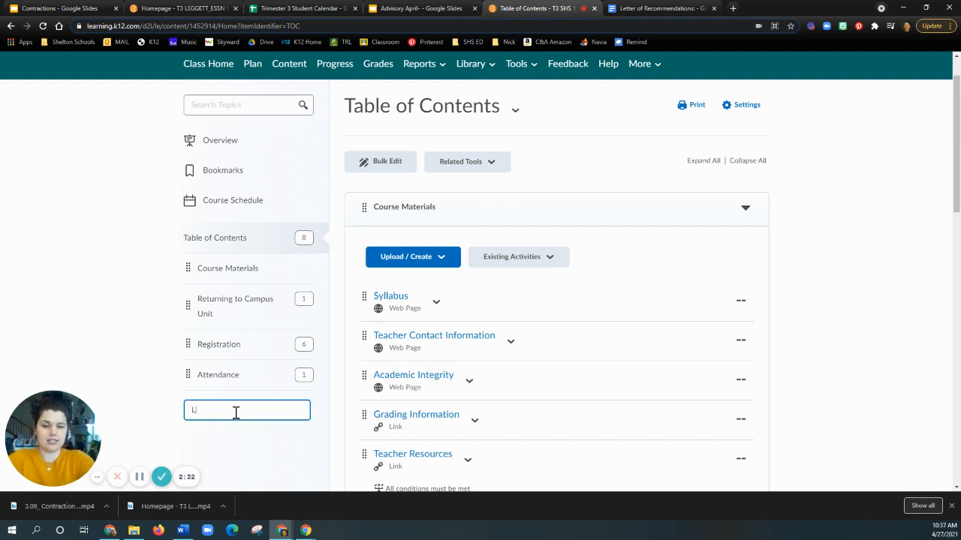
type("etter")
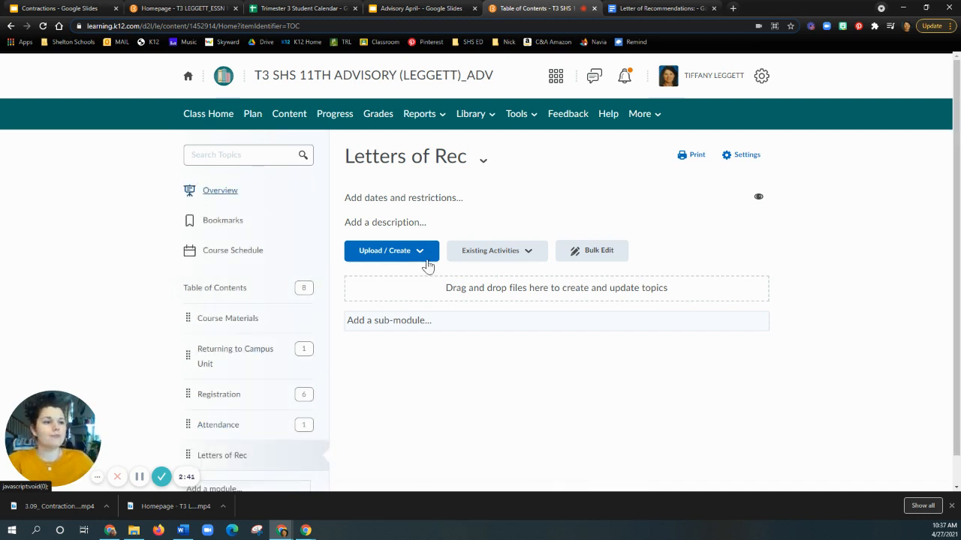
left_click(391, 250)
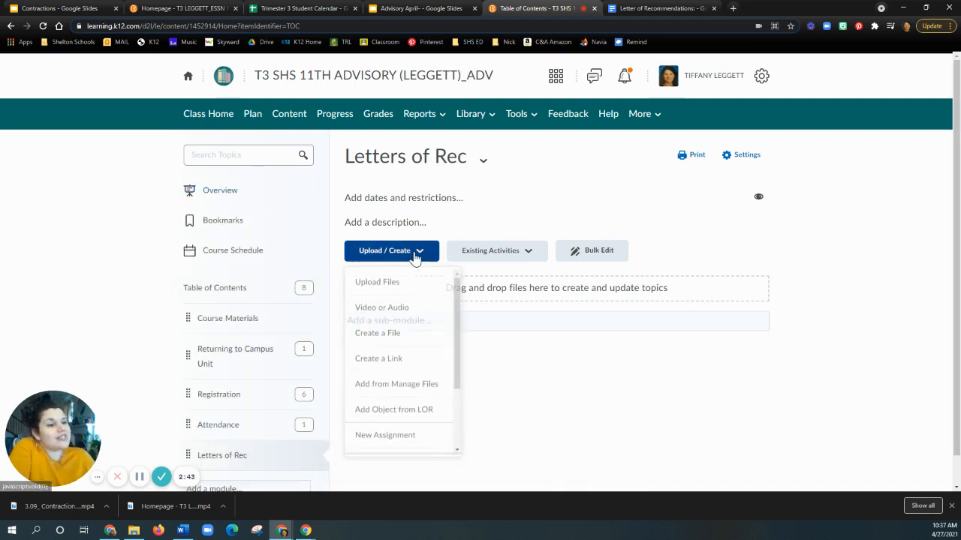
mouse_move(402, 441)
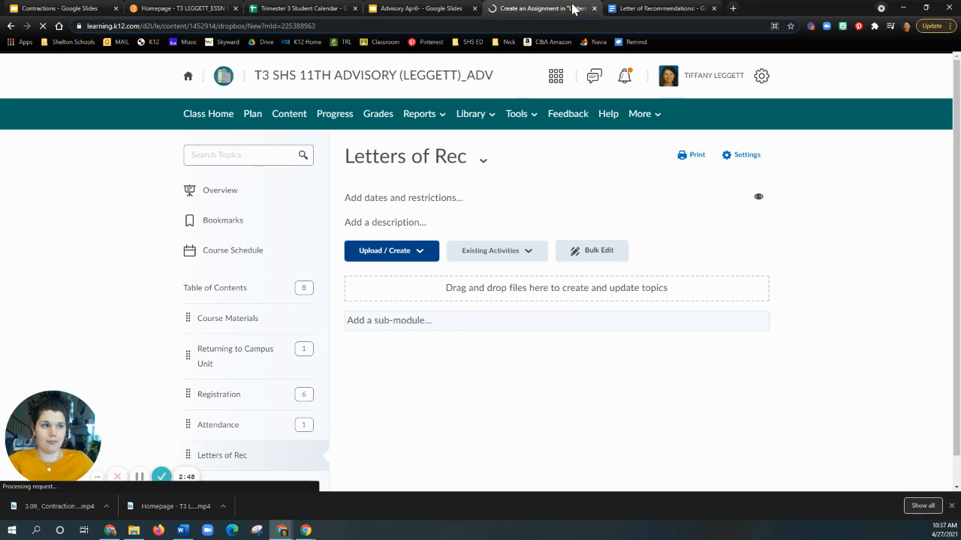
left_click(662, 9)
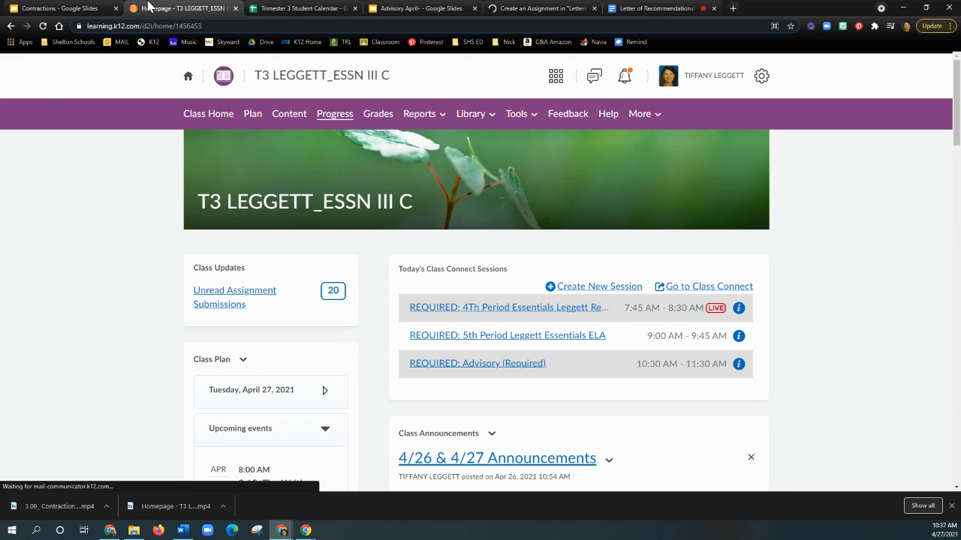
Bring up slide 5 in the advisory deck and select its 'Letters of Rec.' title
left_click(420, 9)
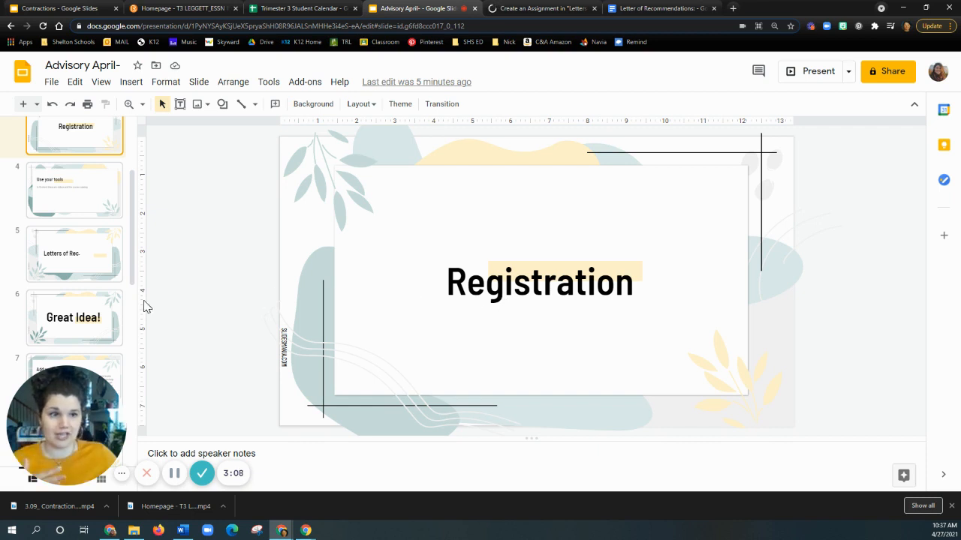
left_click(75, 252)
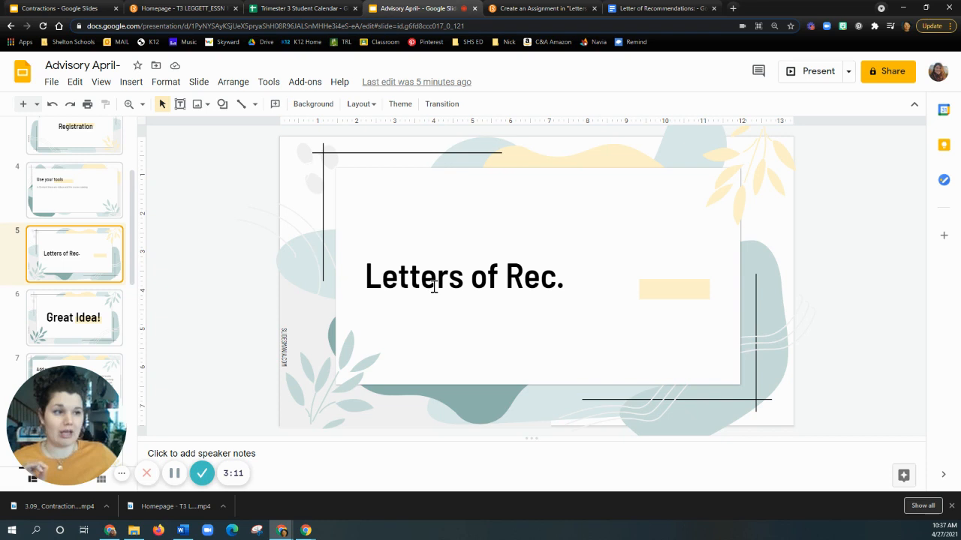
triple_click(462, 276)
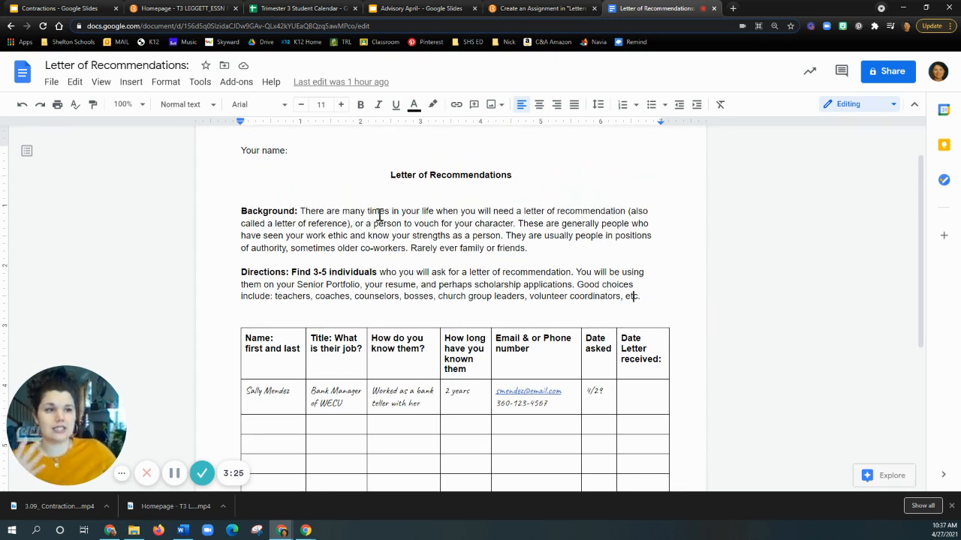
left_click_drag(378, 210, 442, 210)
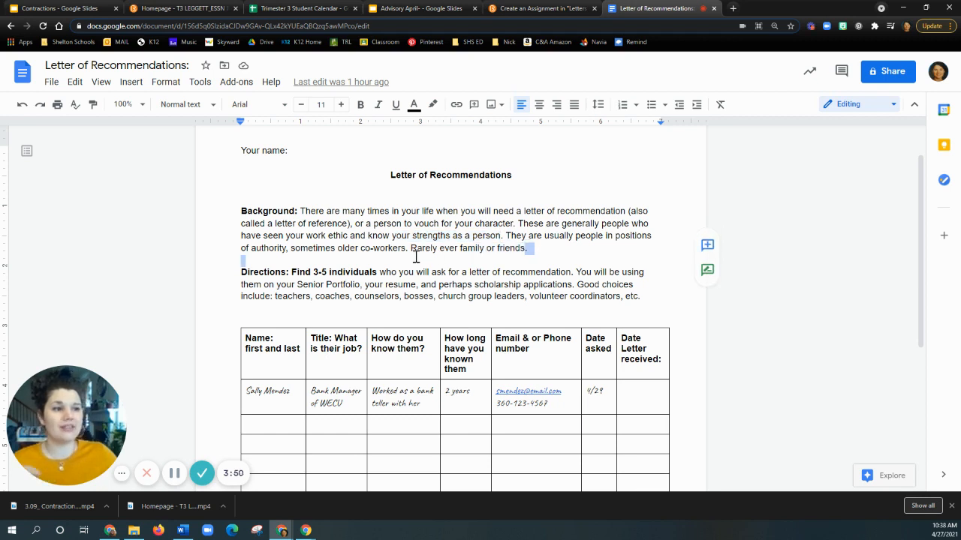
double_click(469, 247)
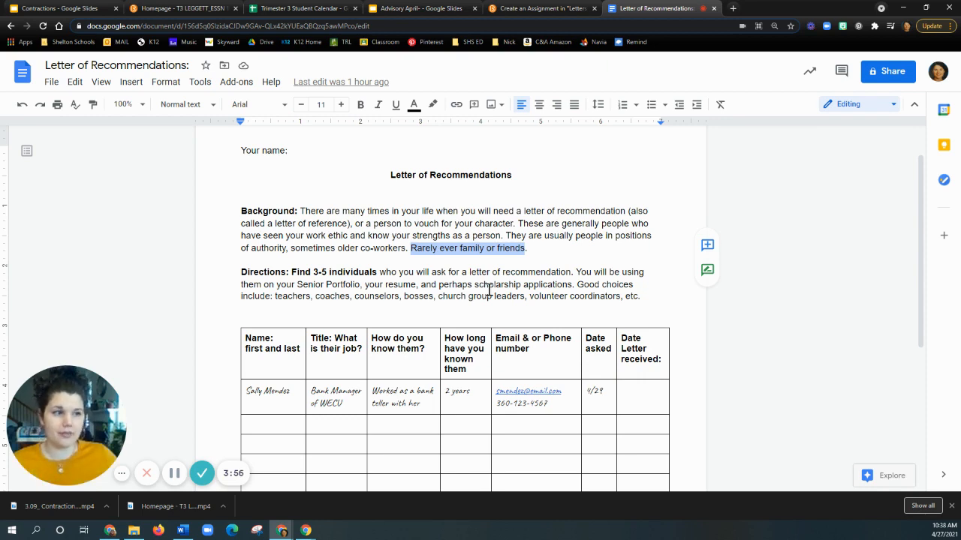
scroll("down", 3)
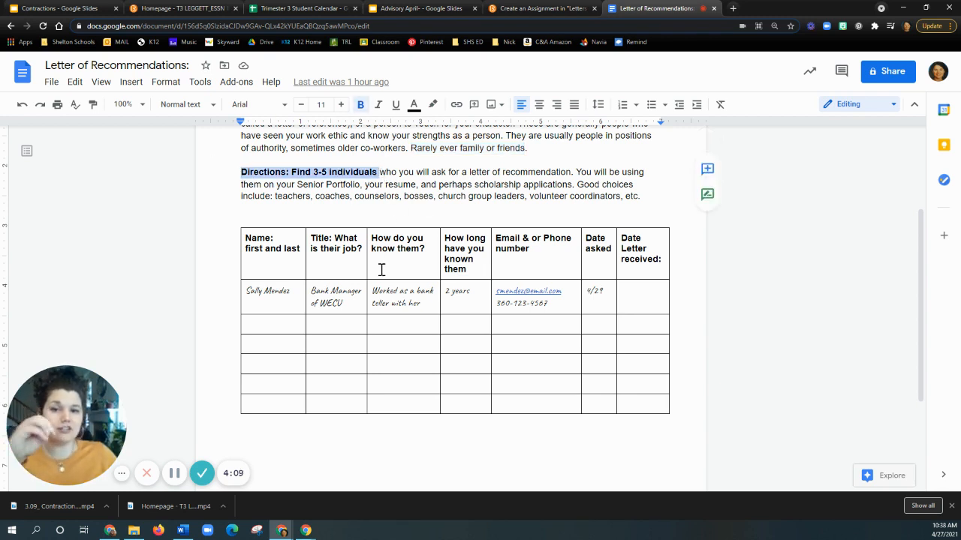
mouse_move(364, 260)
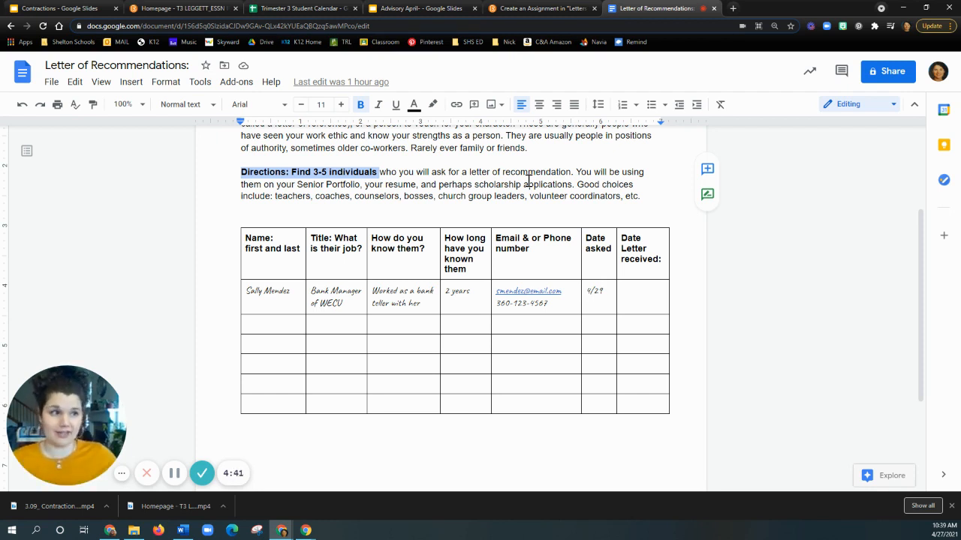
double_click(291, 196)
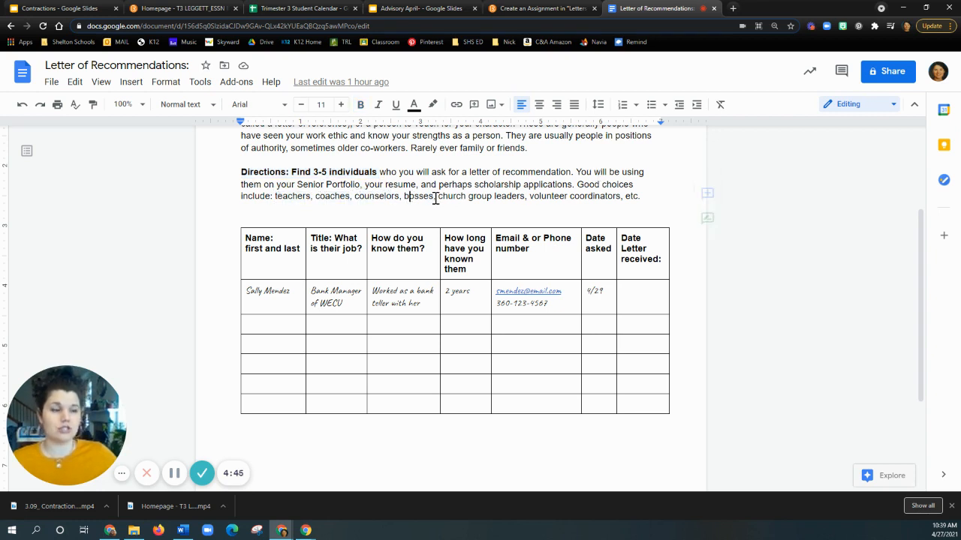
double_click(420, 195)
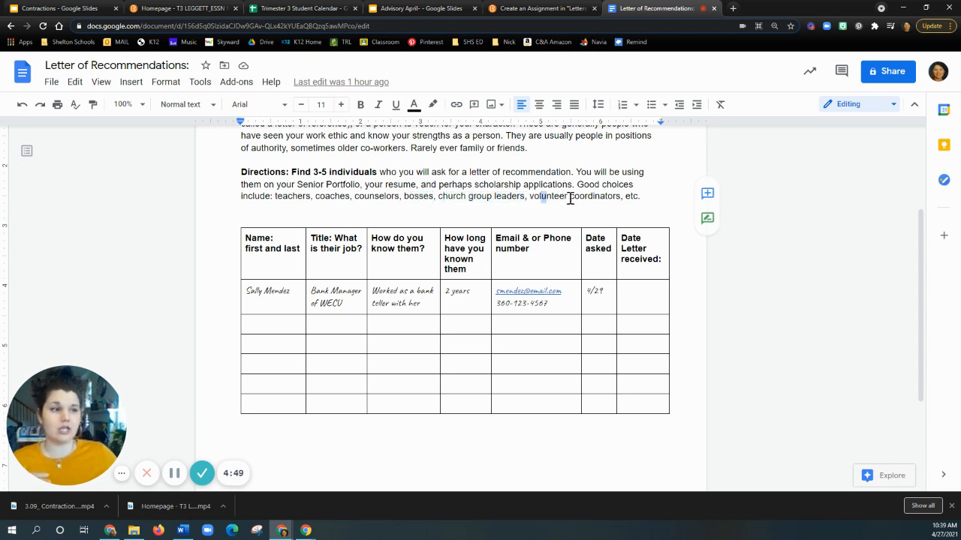
left_click_drag(539, 195, 623, 195)
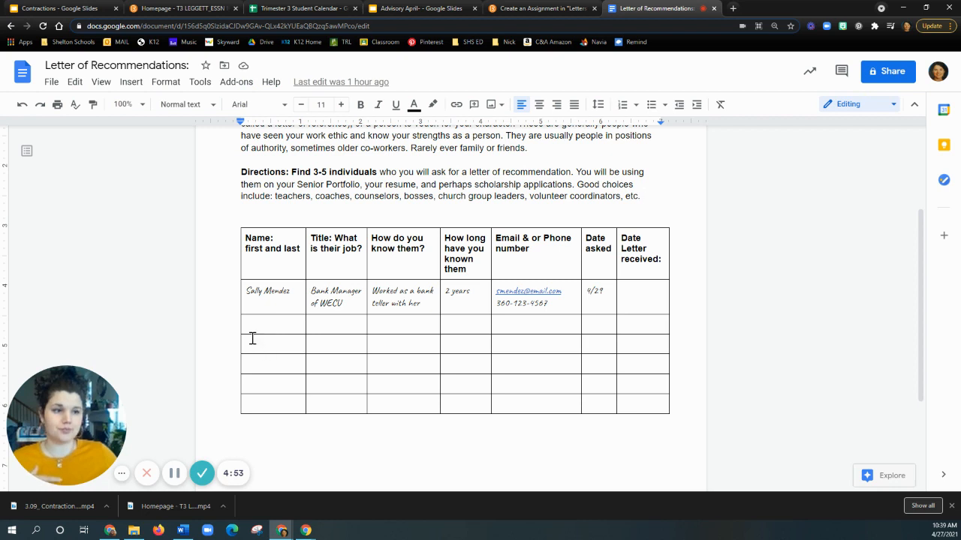
left_click(267, 325)
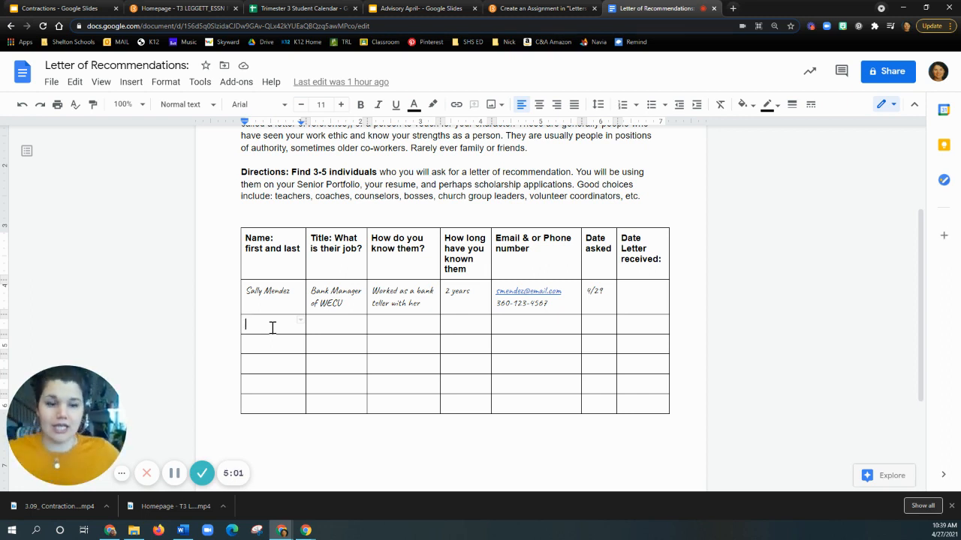
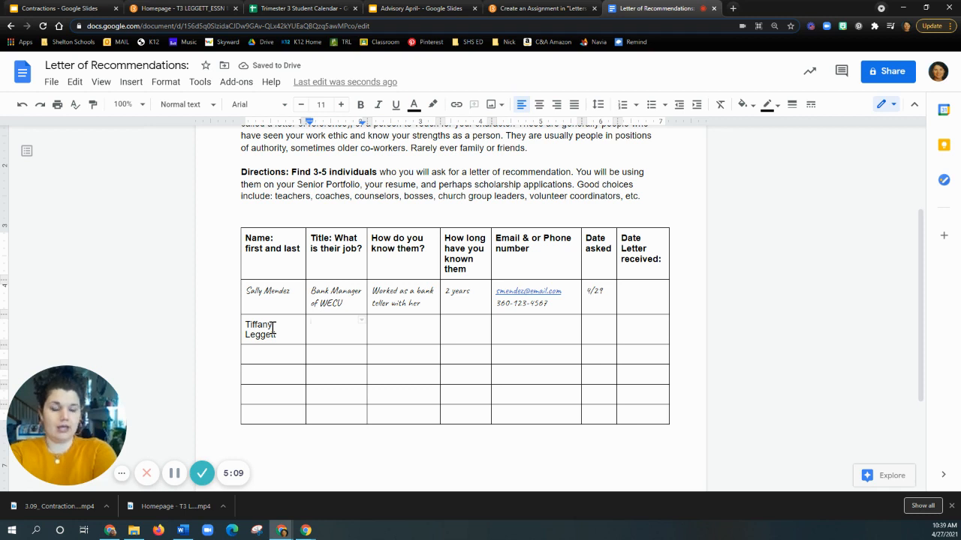
type("English Teacher at SHS")
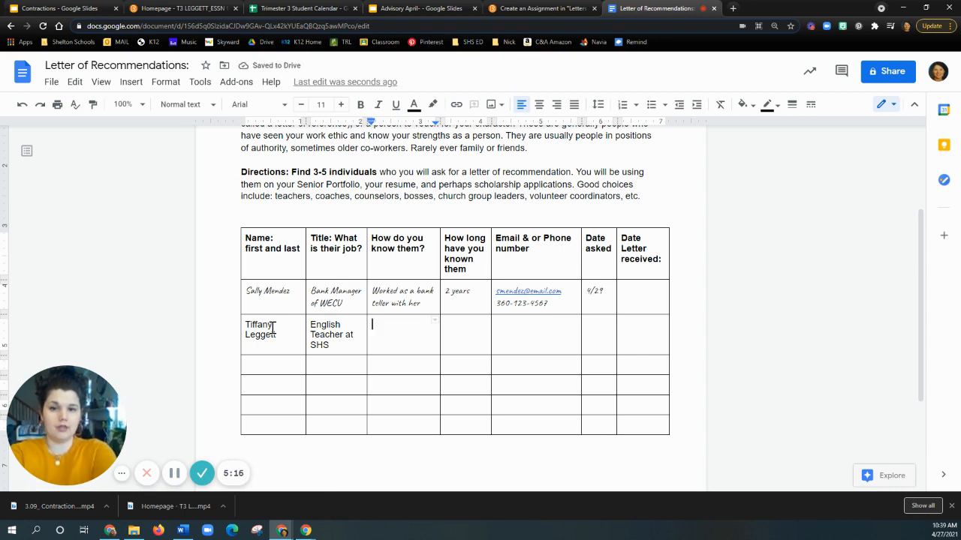
type("My adviosr")
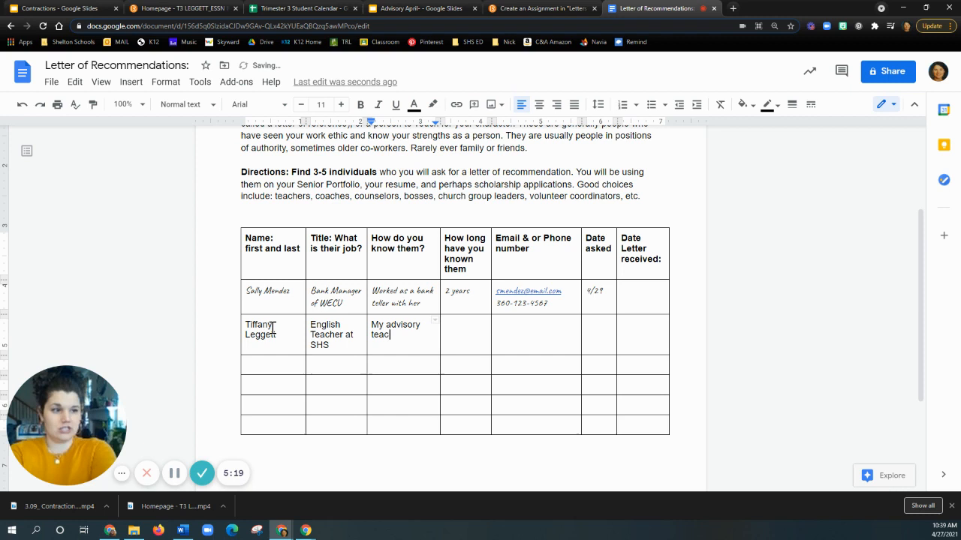
Complete the row with my advisory teacher, 2 years, email and date asked 4/27
type("her")
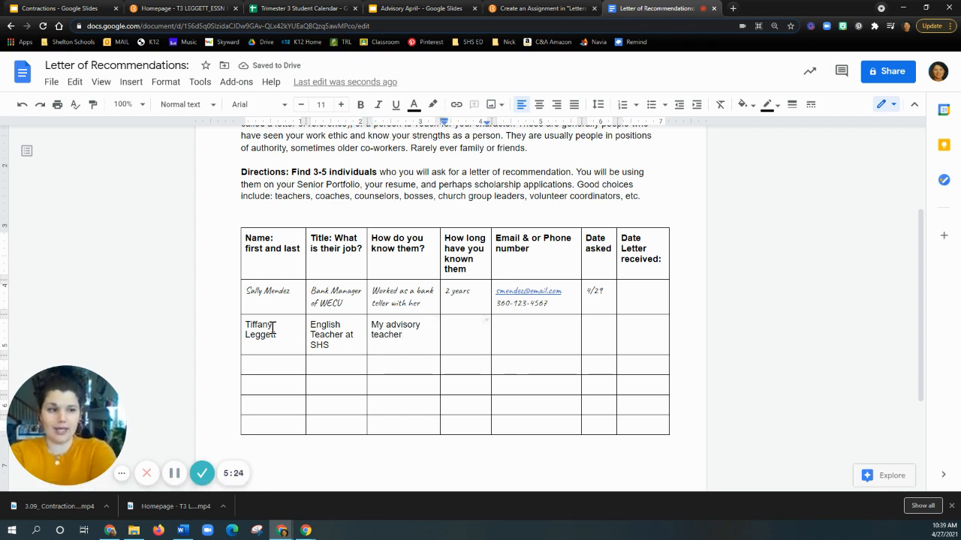
type("2 year")
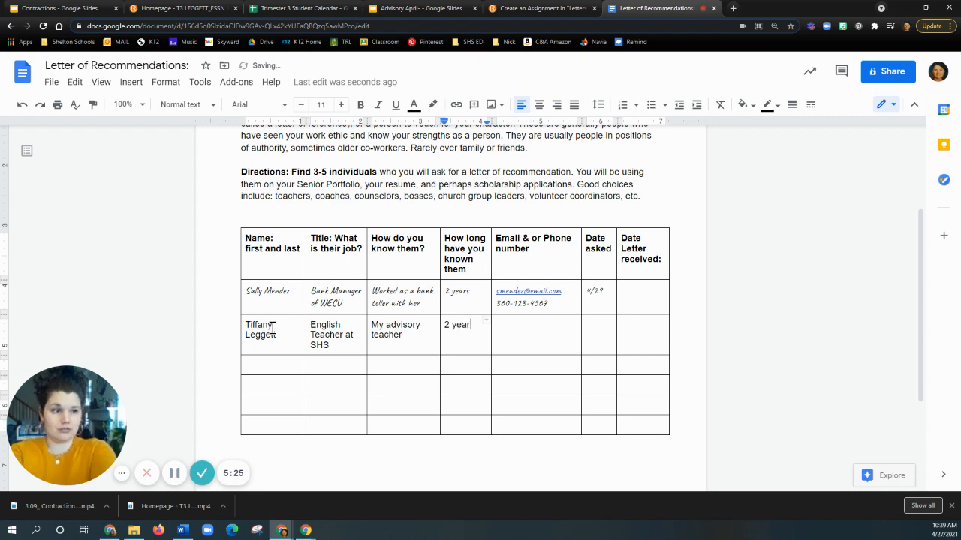
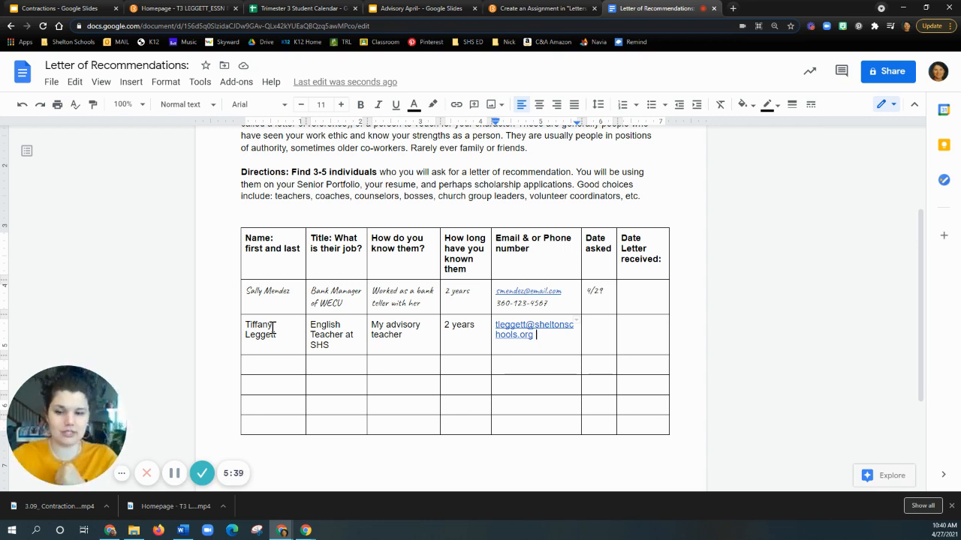
type("4/27")
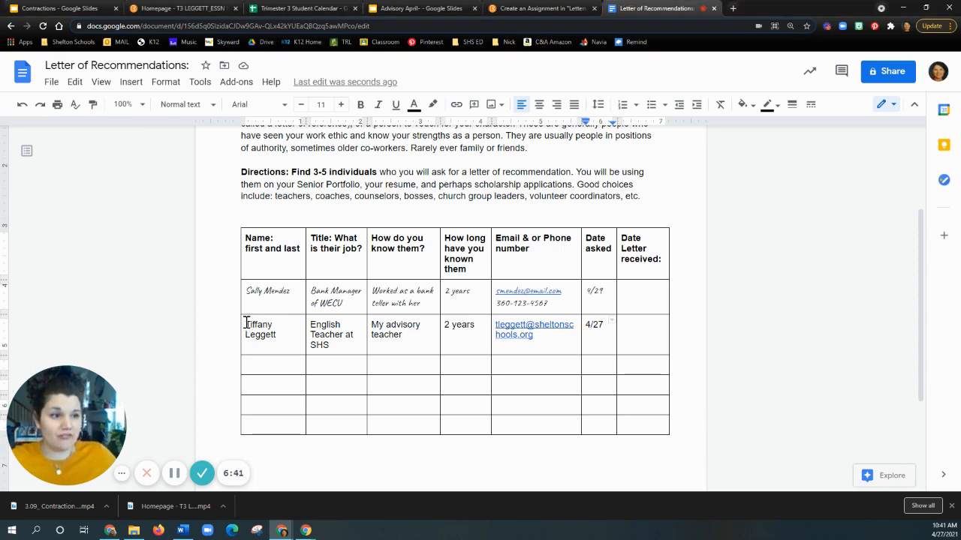
left_click_drag(258, 329, 338, 334)
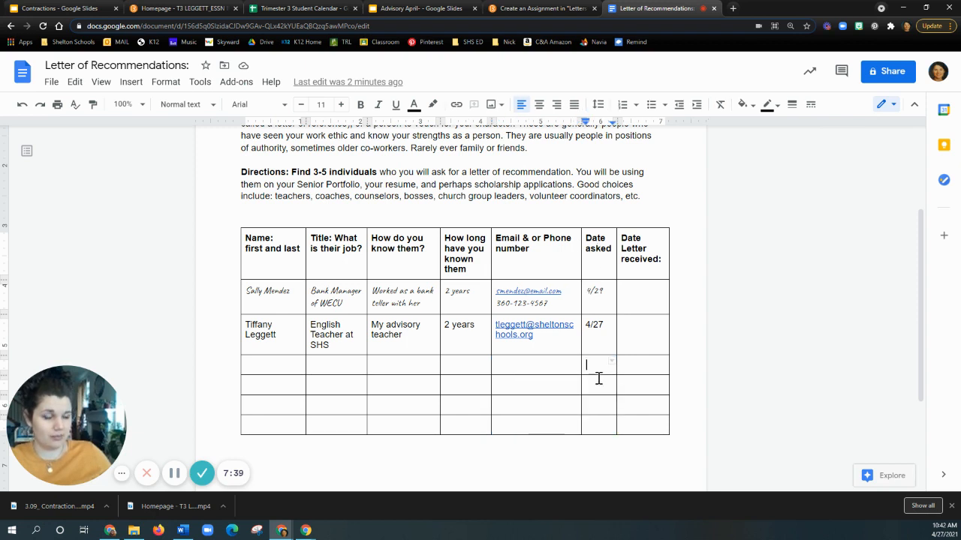
left_click_drag(586, 365, 537, 420)
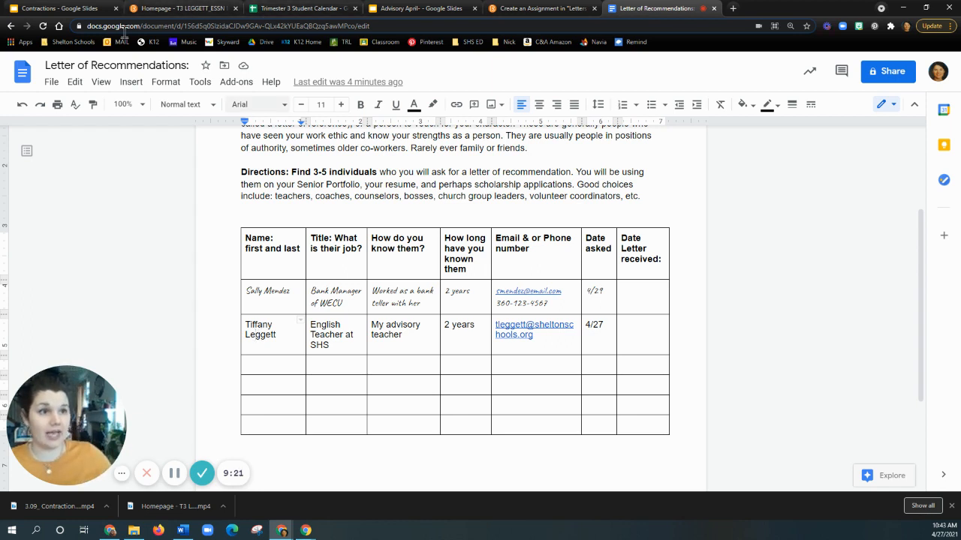
left_click(218, 26)
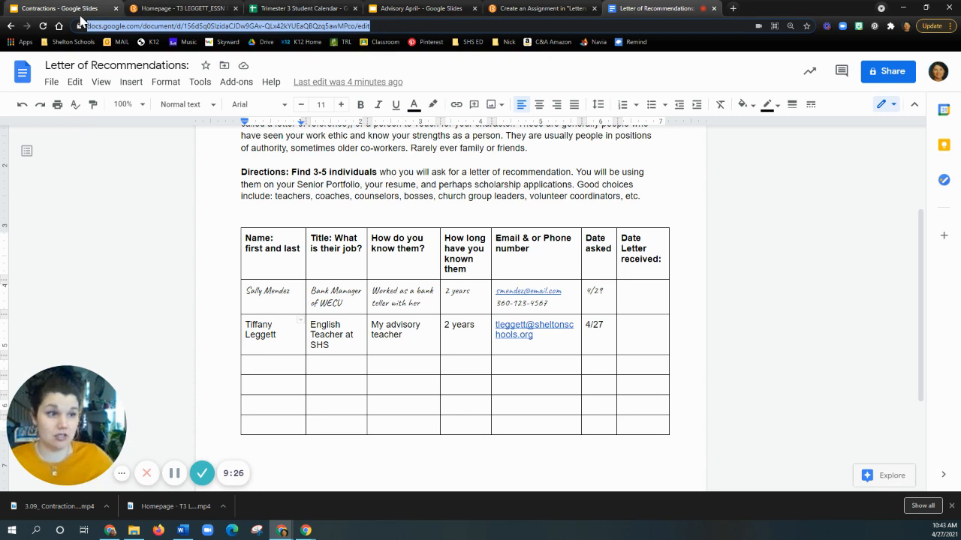
left_click(180, 9)
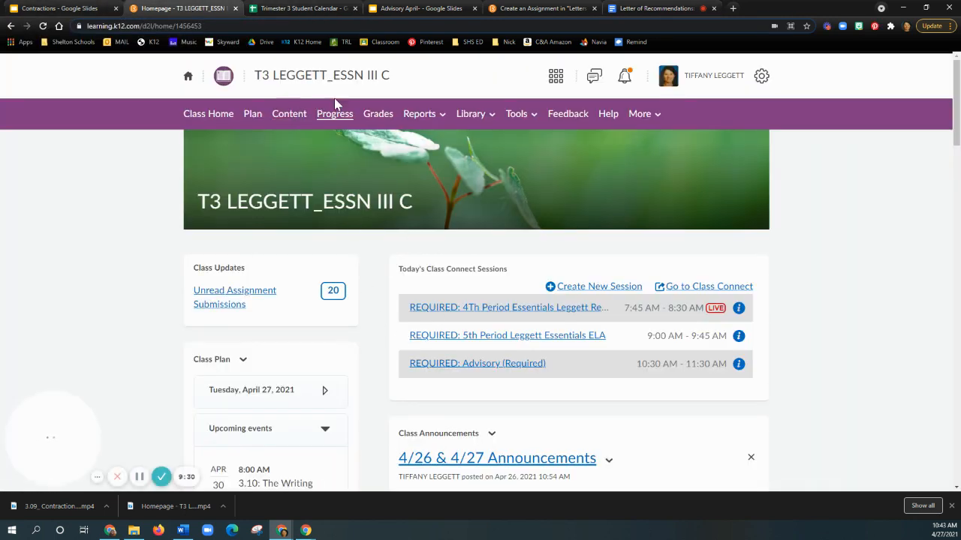
Show the Essentials III C homepage with today's class connect sessions and announcements
left_click(653, 9)
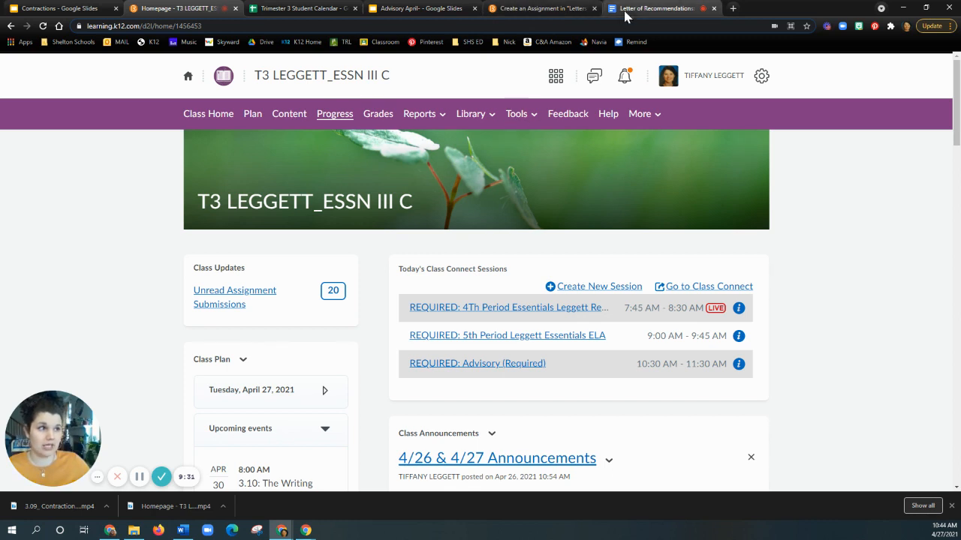
mouse_move(660, 9)
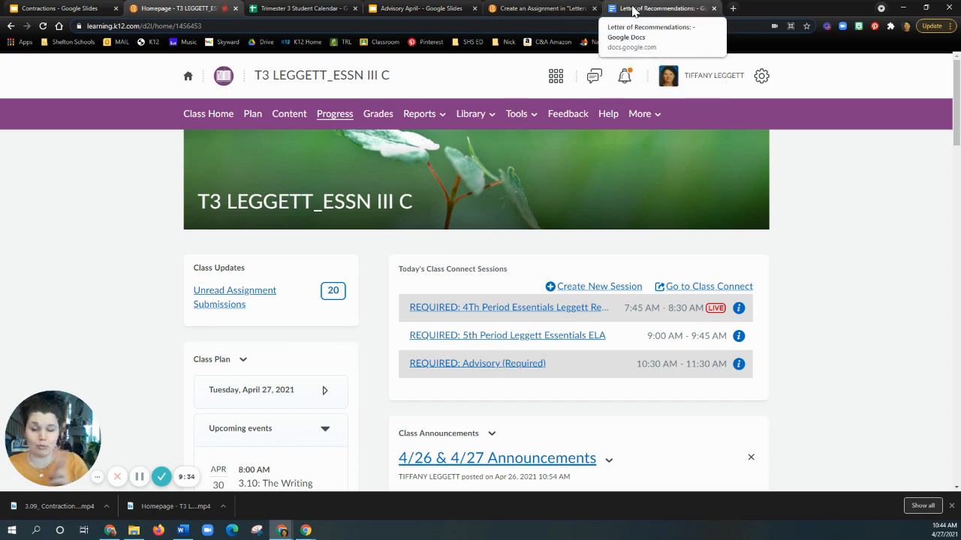